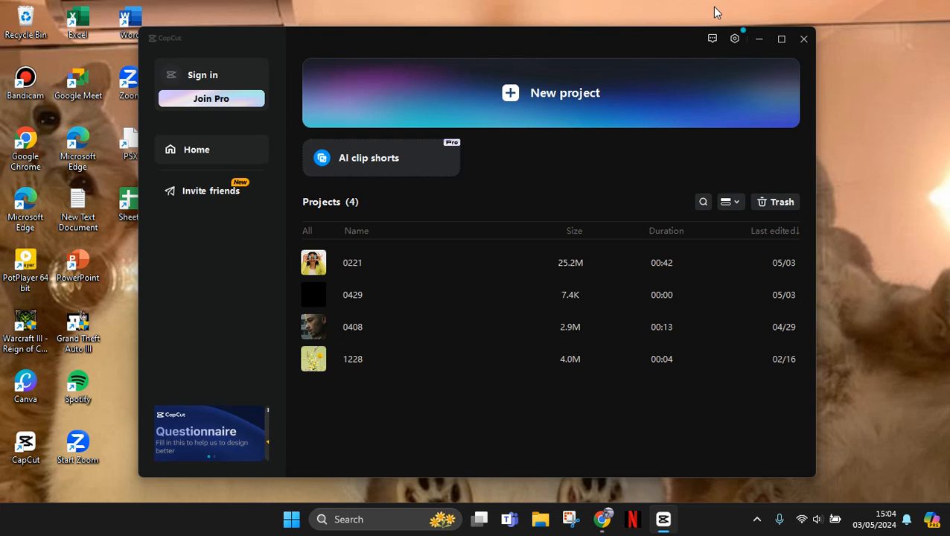
mouse_move(735, 38)
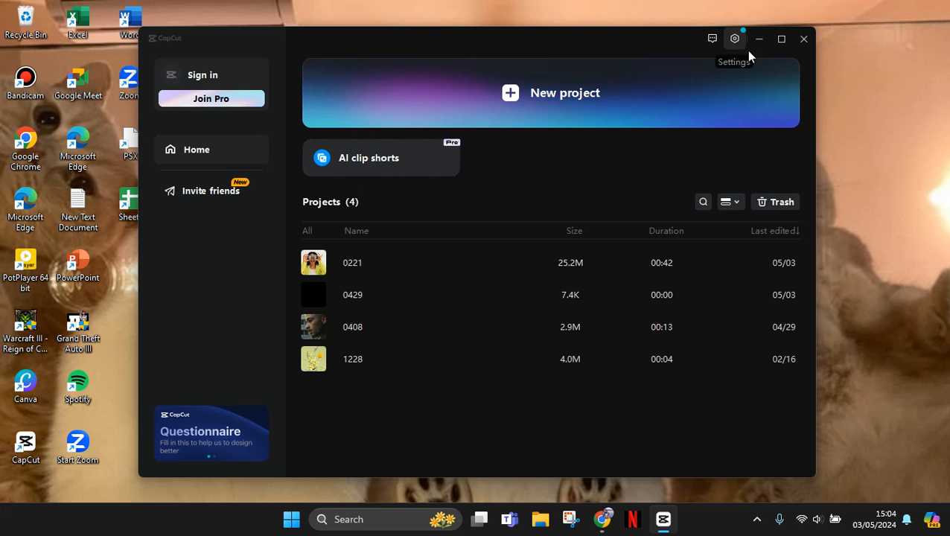
- Show CapCut's gear menu with Settings and the version number
click(735, 39)
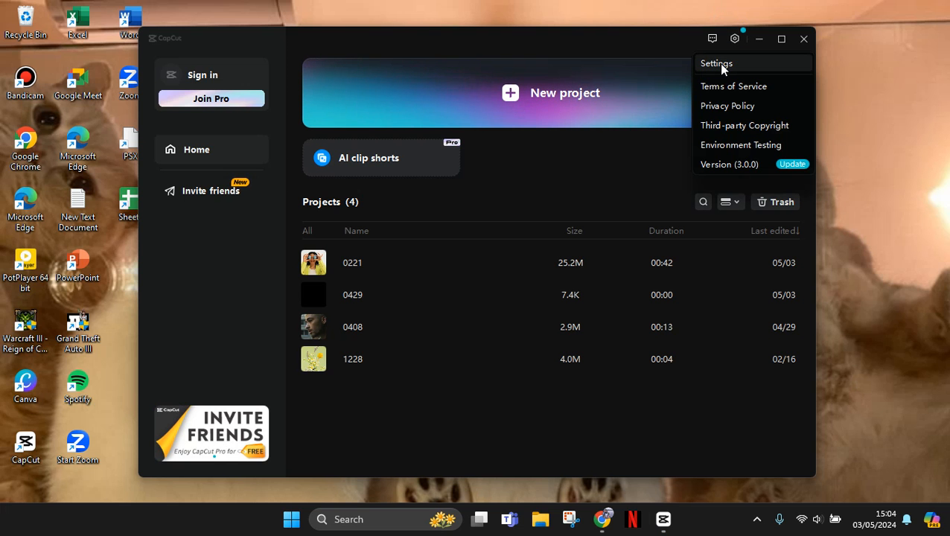
- Open Settings and bring up the folder picker for the Project tab's 'Save to' path
click(716, 62)
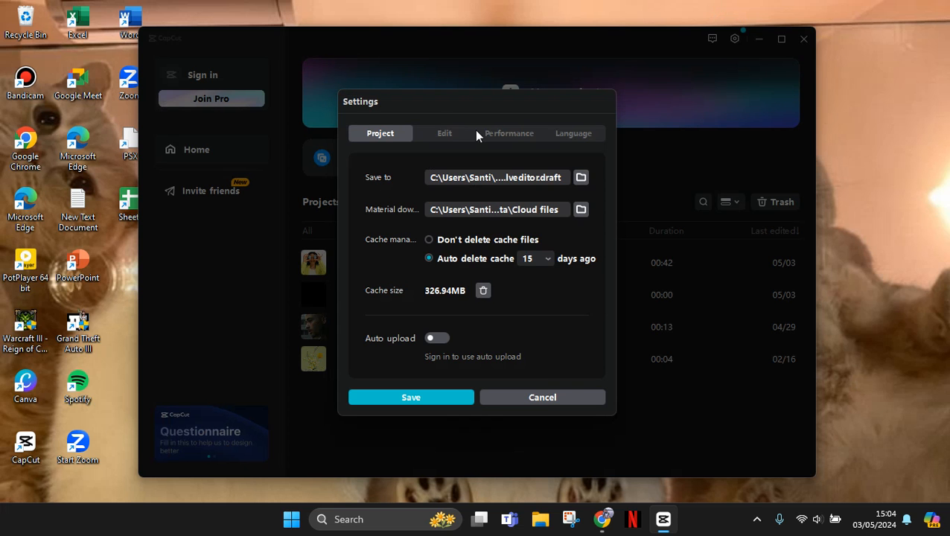
mouse_move(376, 212)
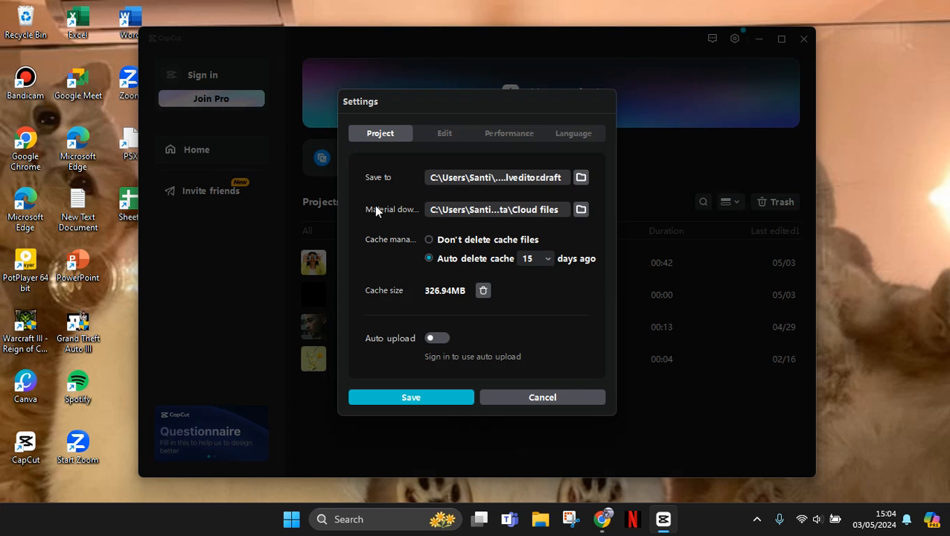
mouse_move(386, 182)
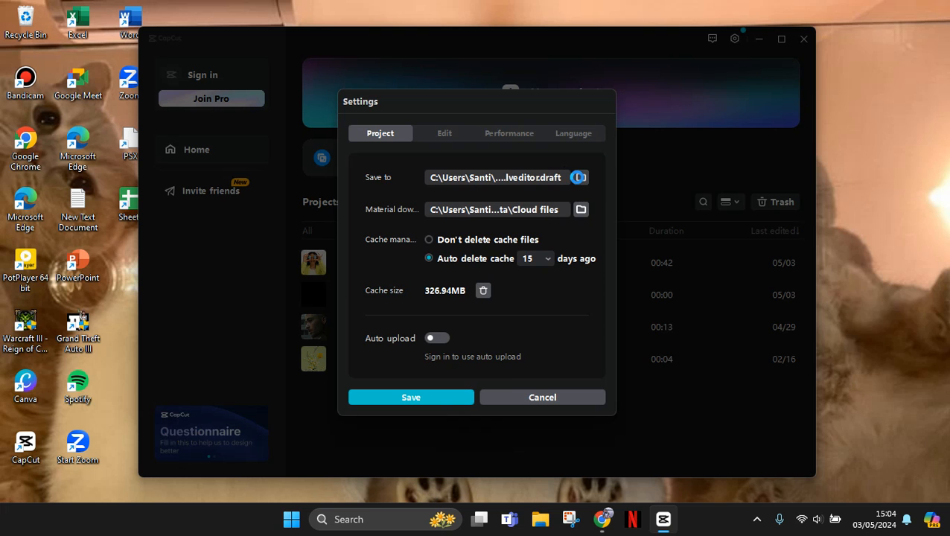
click(581, 178)
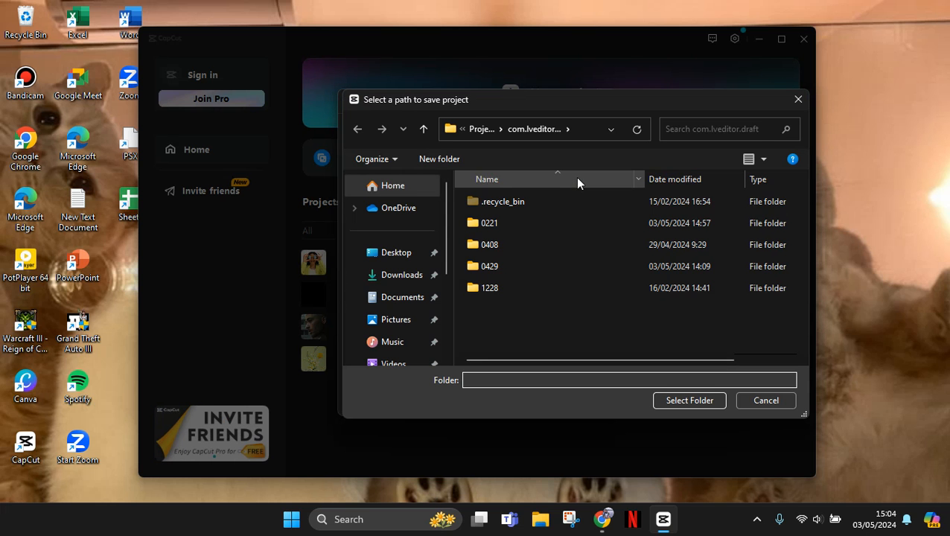
mouse_move(491, 152)
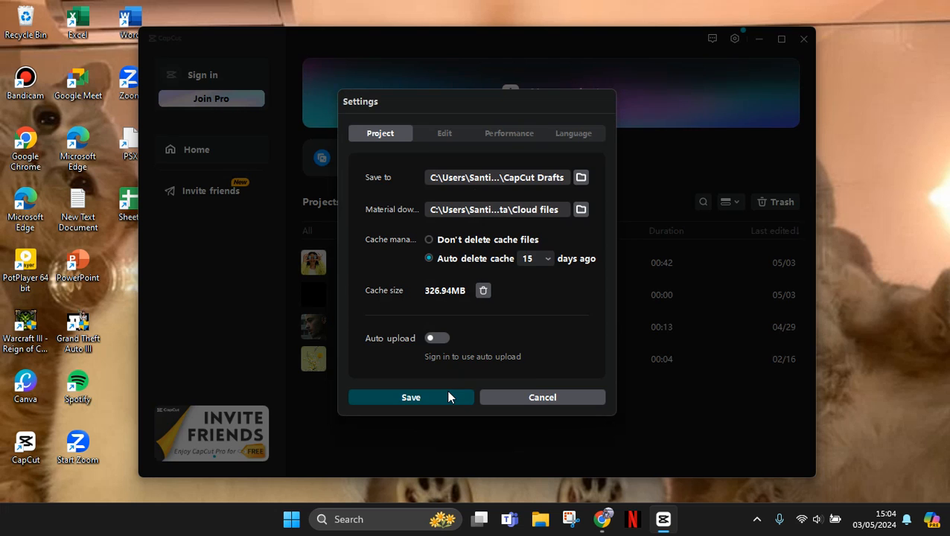
- Save the Settings with 'Save to' pointing at the CapCut Drafts folder
click(411, 397)
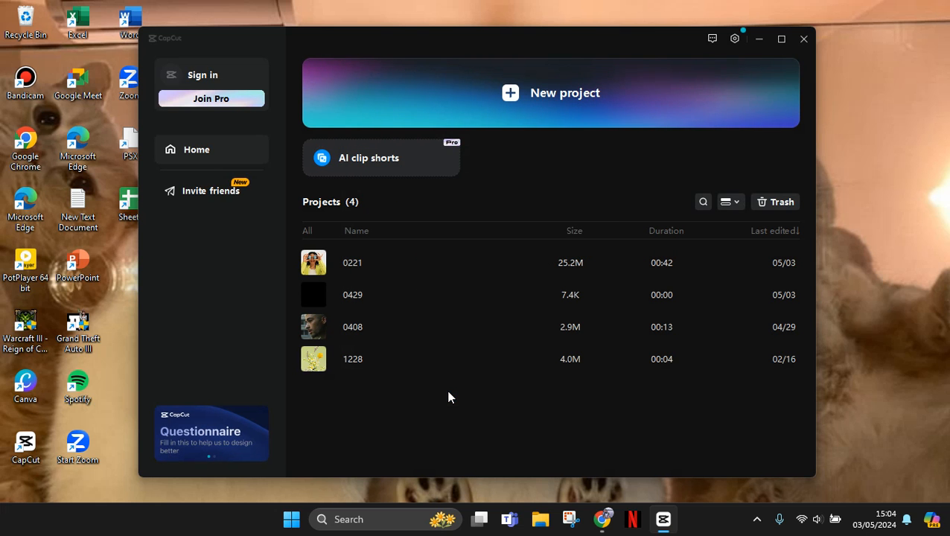